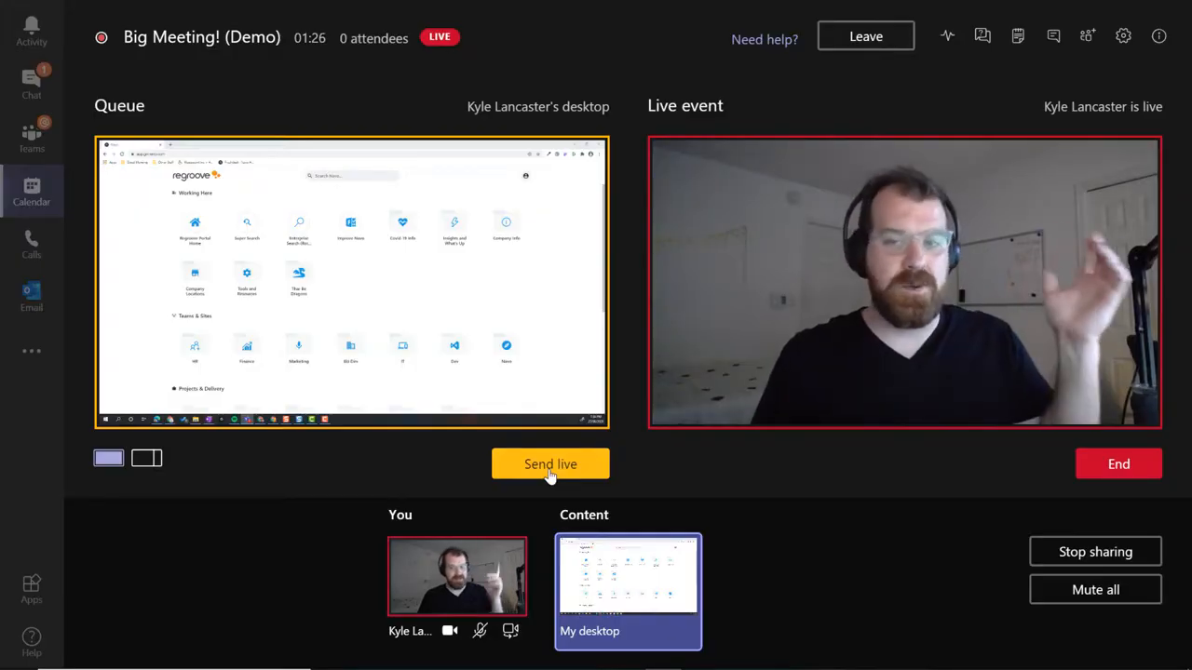
# - Enable Q&A under the Teams production options of the live event
pyautogui.click(550, 463)
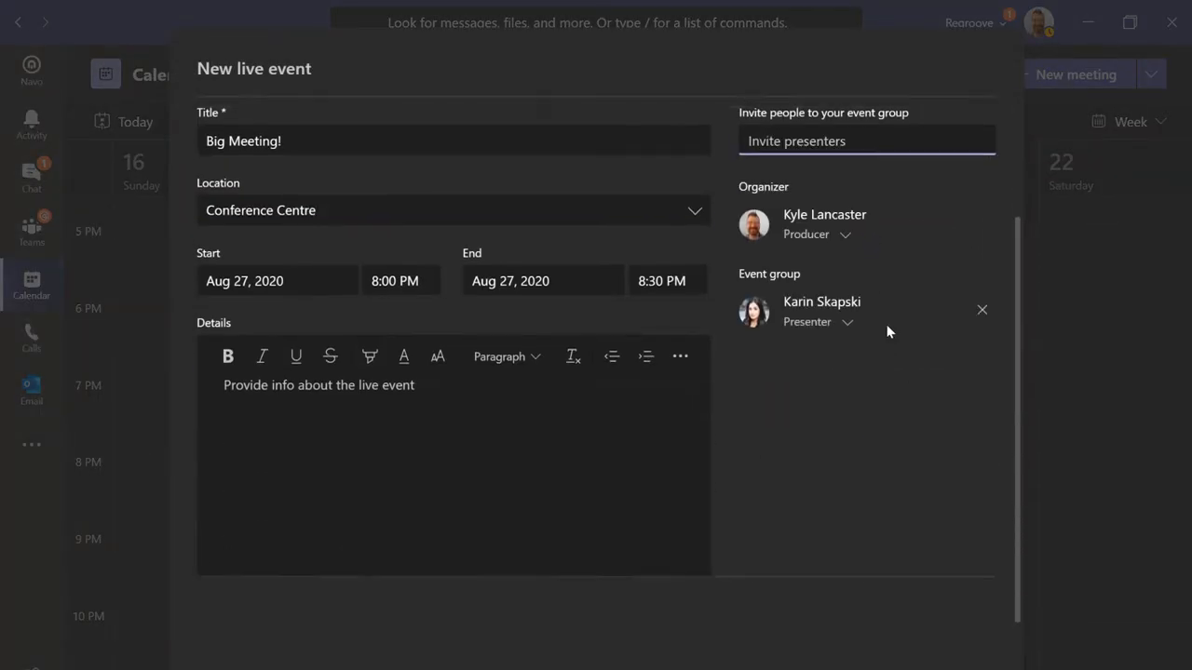
pyautogui.scroll(-3)
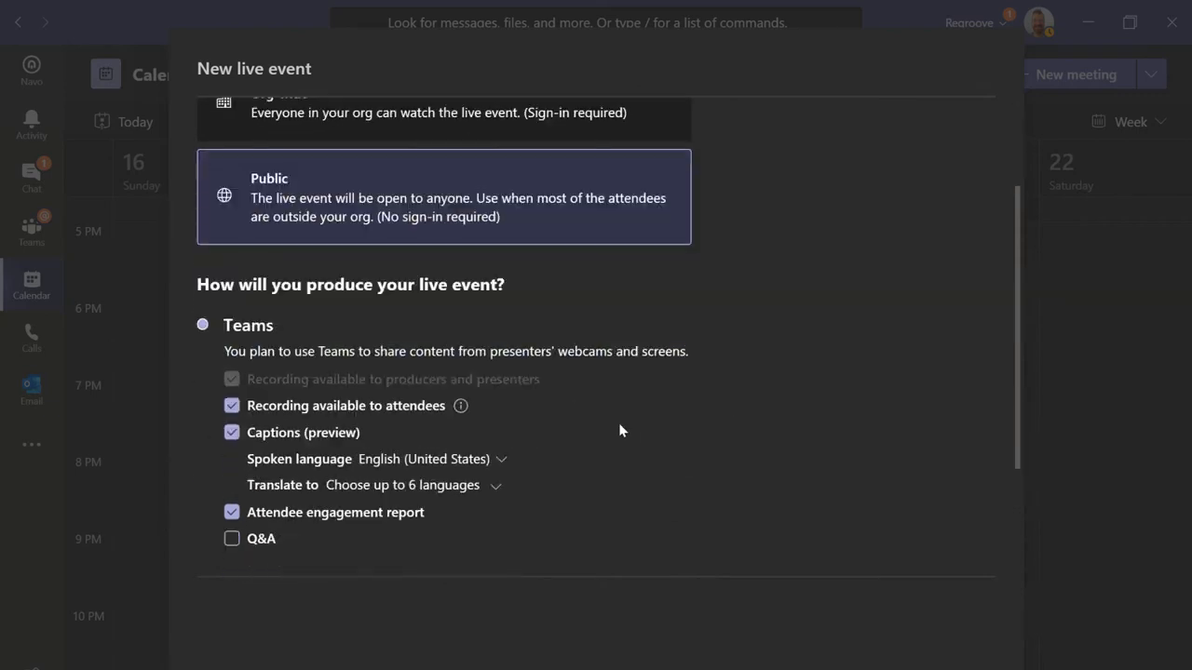
pyautogui.click(231, 538)
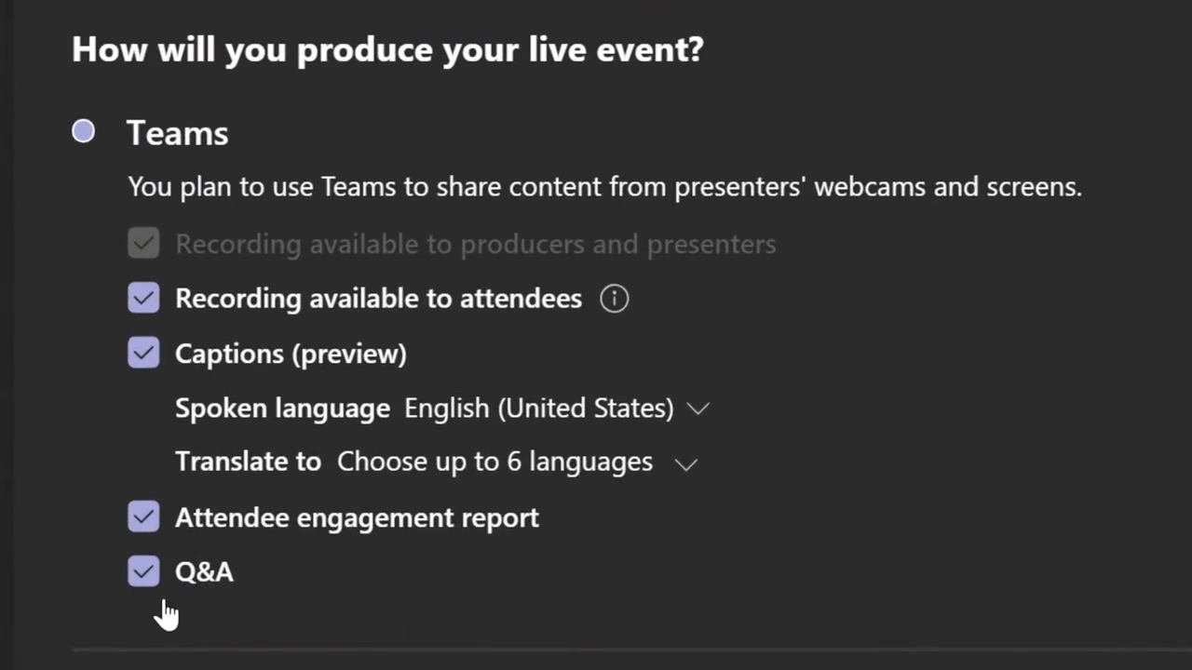
pyautogui.moveTo(752, 522)
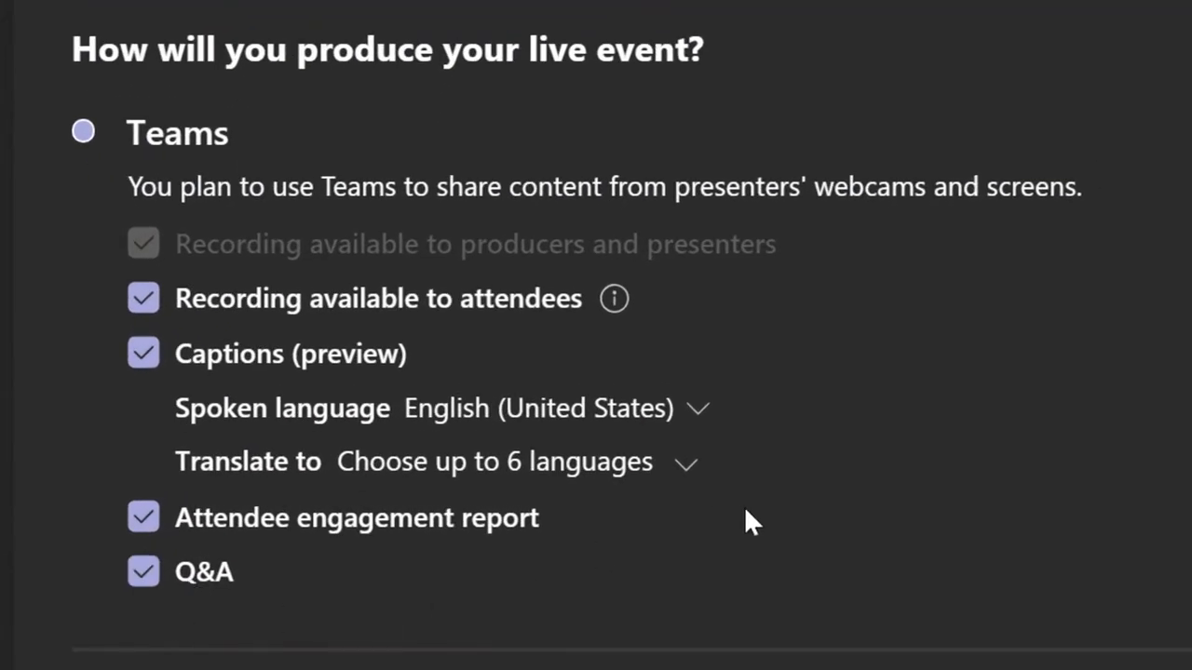